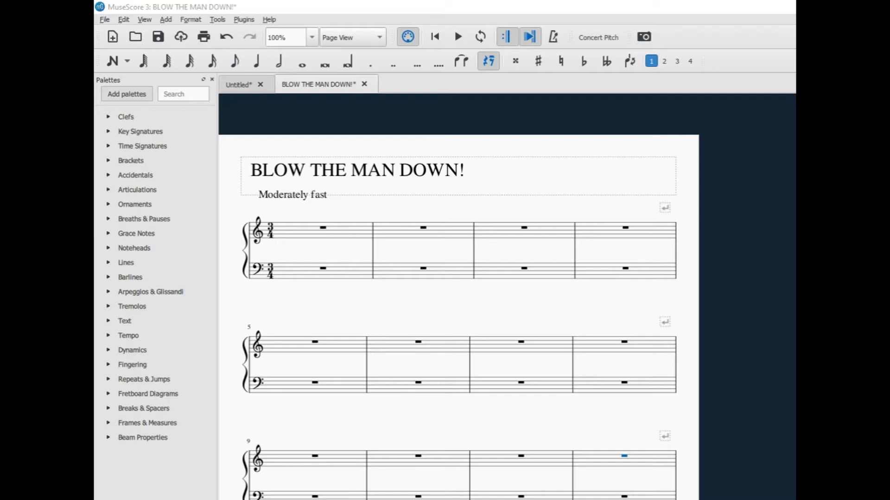
pyautogui.moveTo(655, 269)
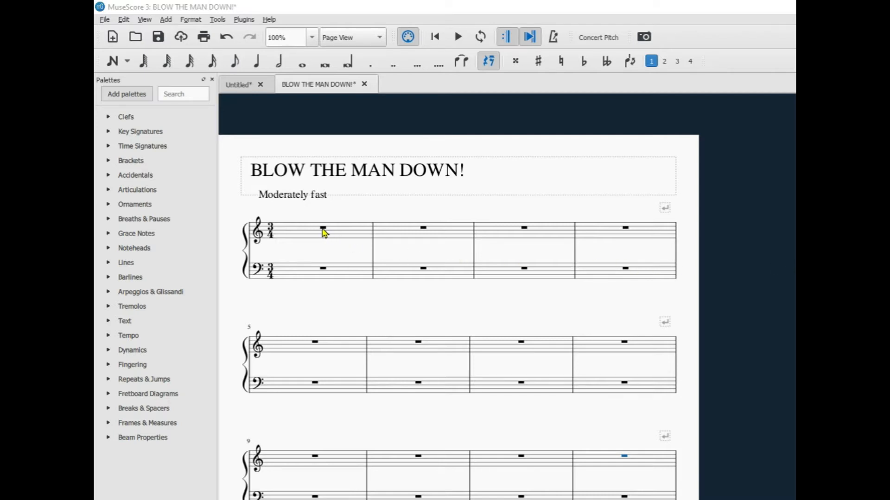
# Bring up Measure Properties for the first measure's rest.
pyautogui.rightClick(323, 233)
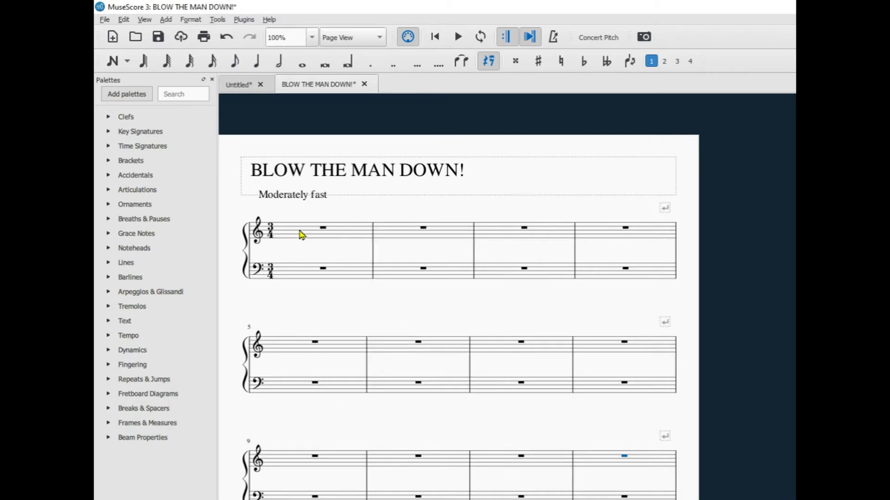
pyautogui.rightClick(323, 229)
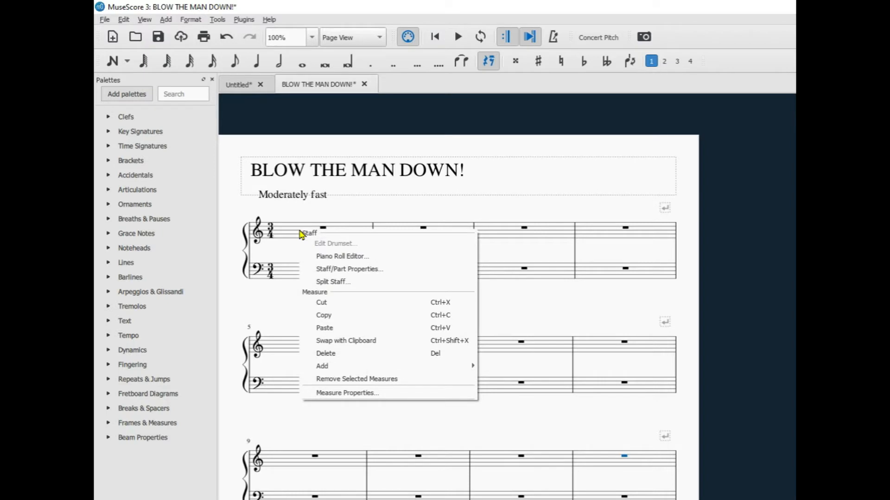
pyautogui.moveTo(342, 321)
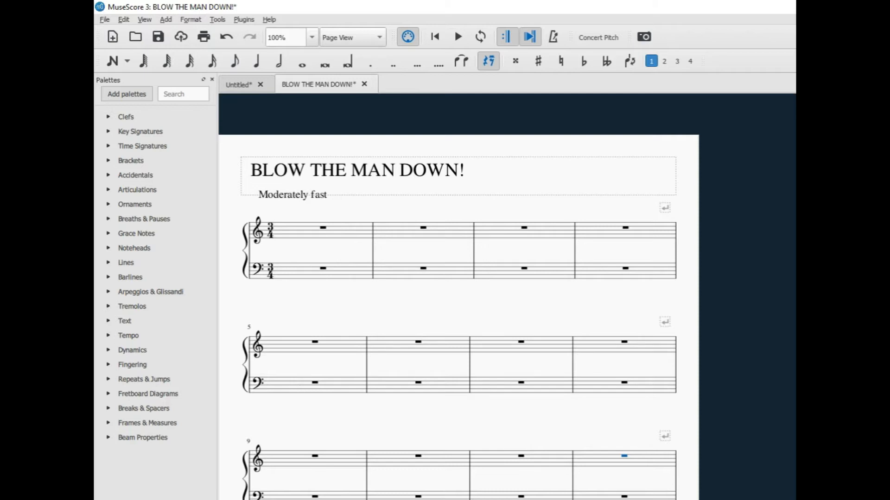
pyautogui.moveTo(348, 251)
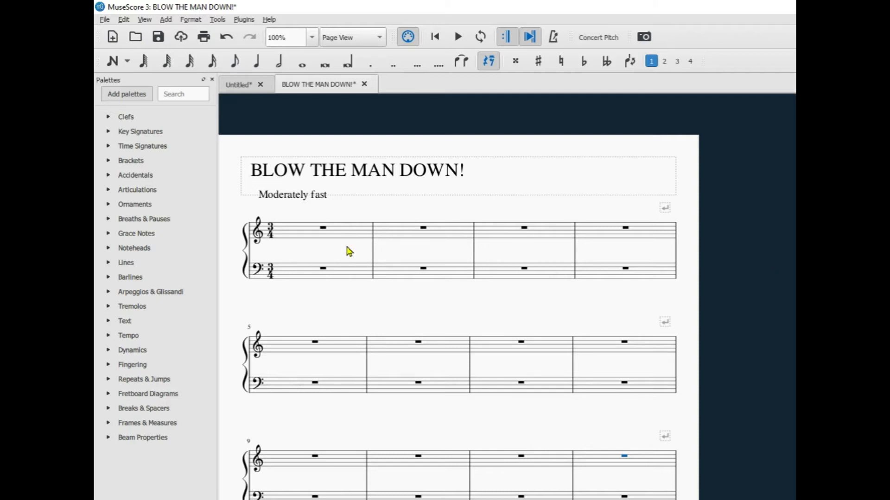
pyautogui.rightClick(323, 230)
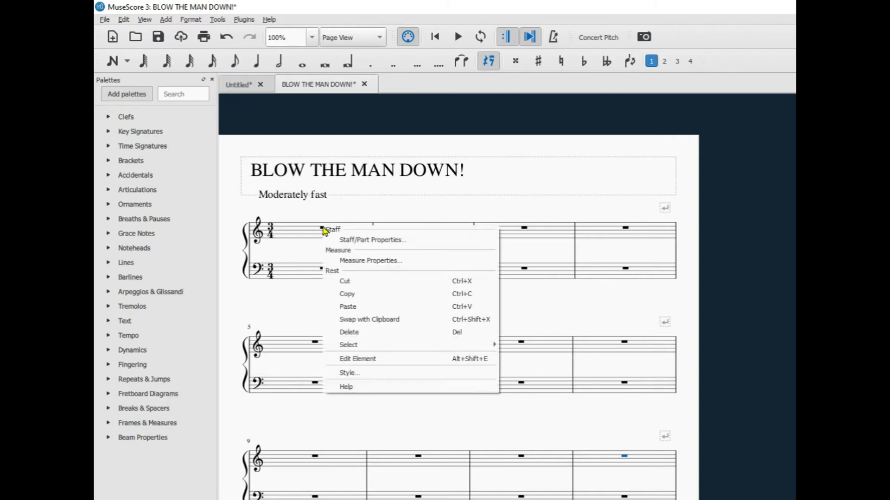
pyautogui.moveTo(370, 260)
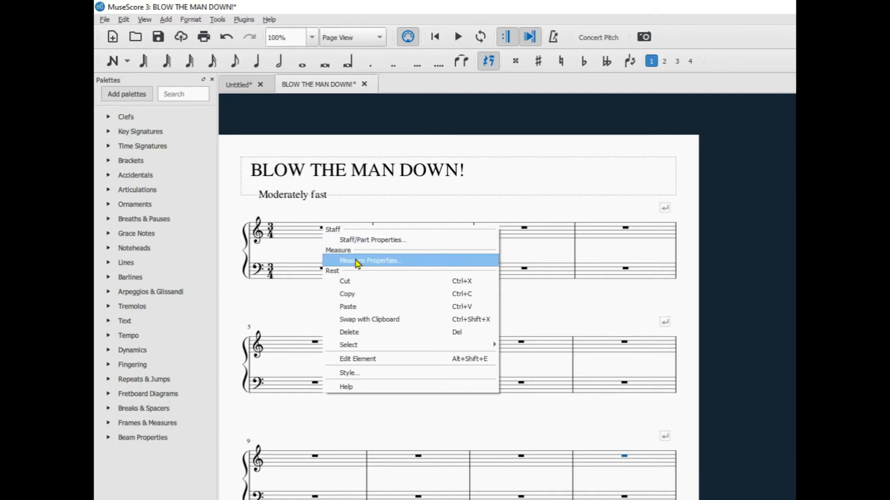
pyautogui.click(369, 260)
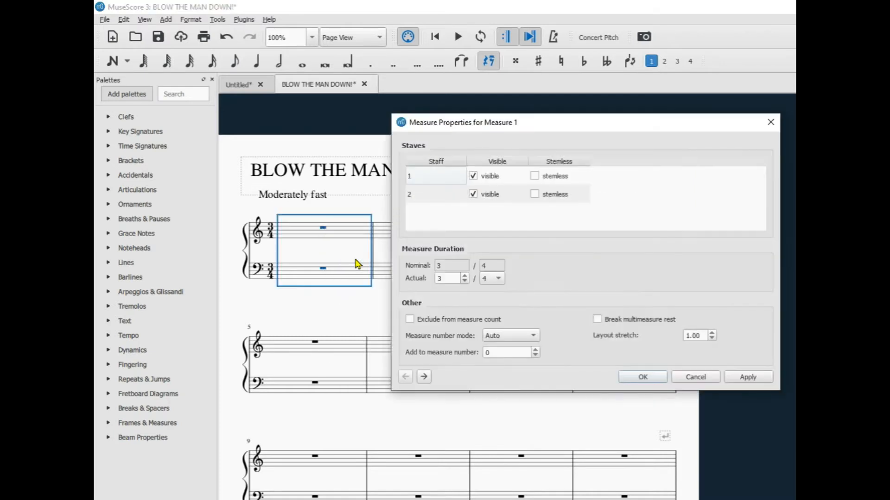
pyautogui.moveTo(456, 256)
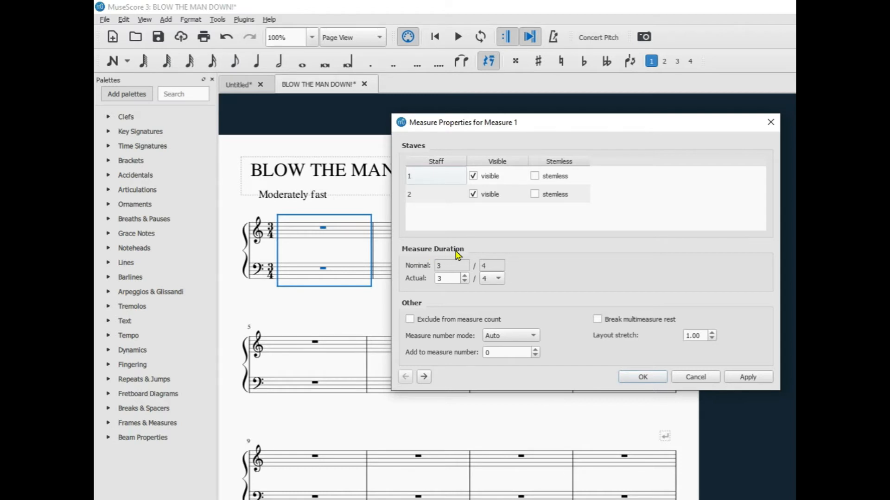
pyautogui.moveTo(488, 273)
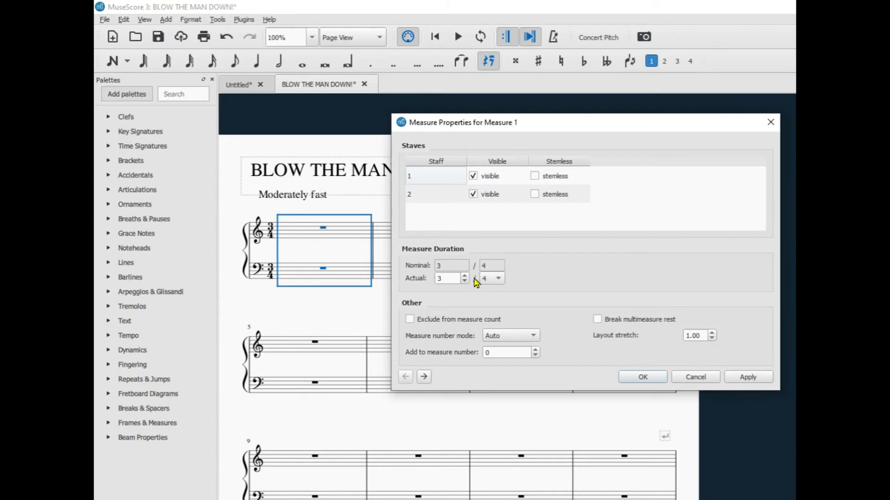
# Set the measure's actual duration to 1/4 and confirm the one-beat pickup.
pyautogui.tripleClick(447, 278)
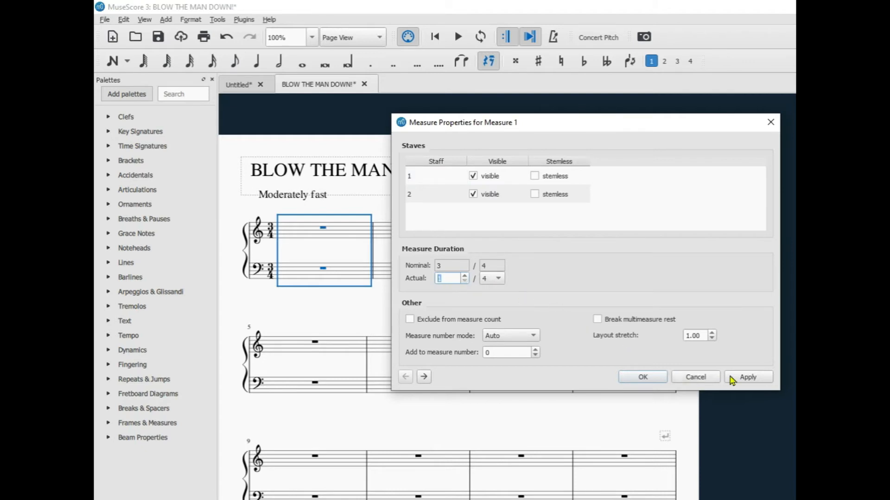
pyautogui.click(747, 377)
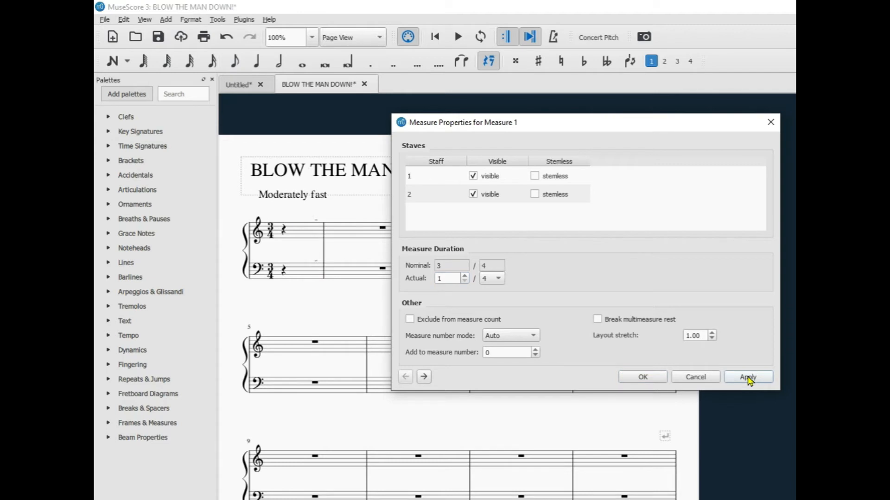
pyautogui.click(641, 377)
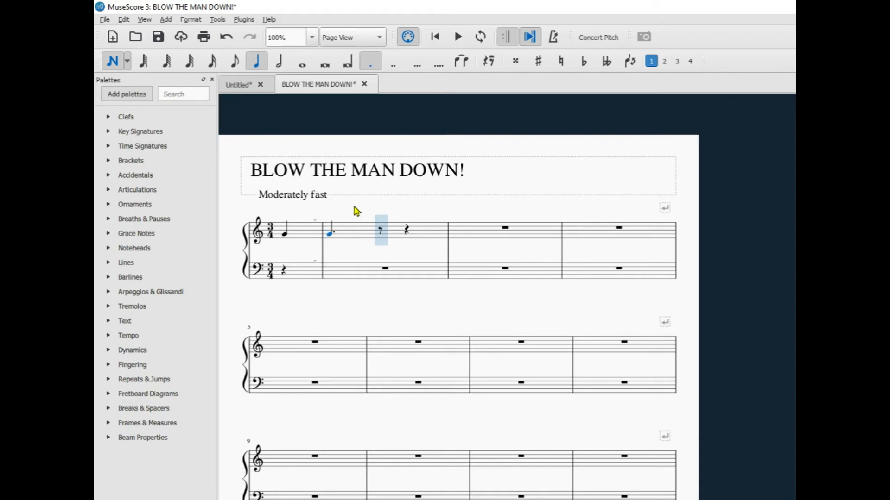
# Reach the final measure and bring up its Measure Properties to reduce its actual duration.
pyautogui.scroll(-3)
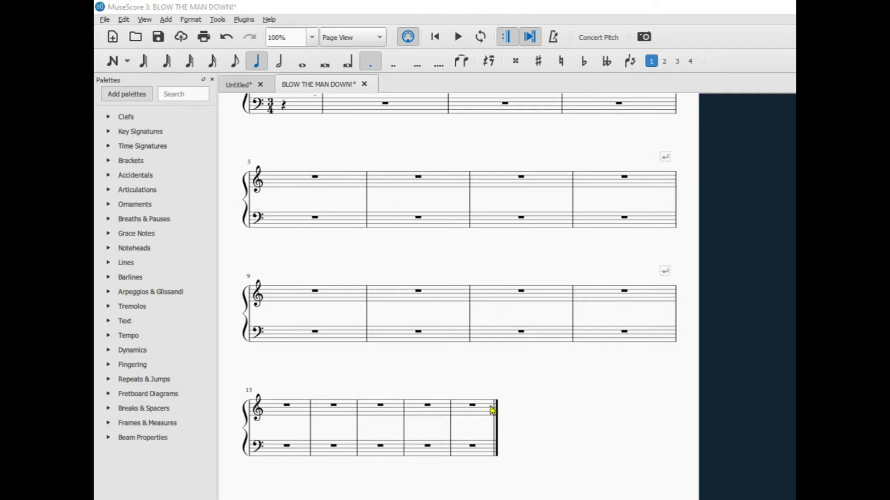
pyautogui.moveTo(473, 409)
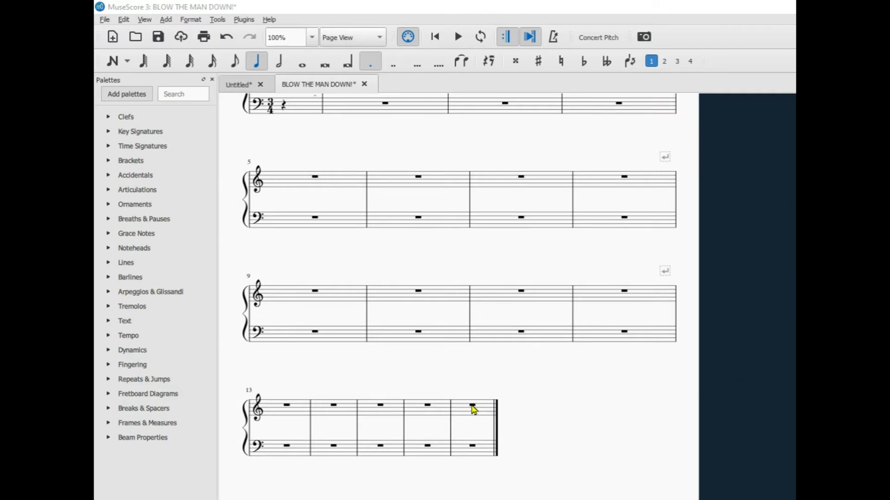
pyautogui.rightClick(472, 407)
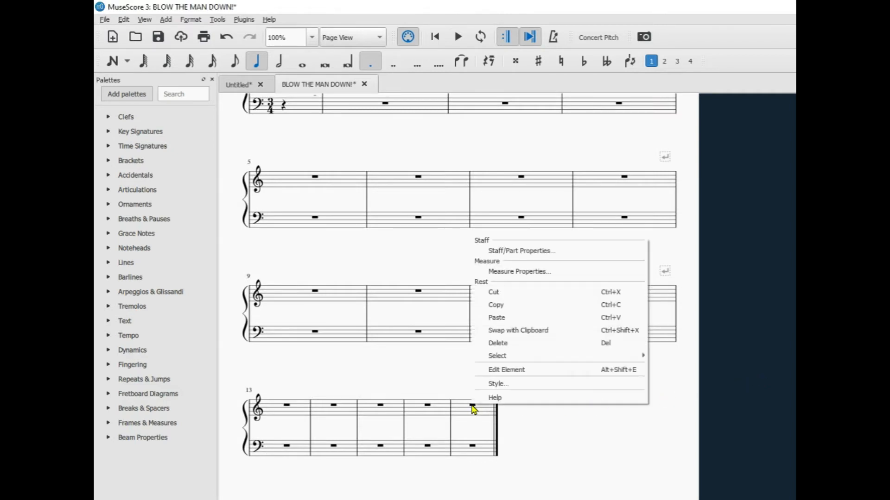
pyautogui.moveTo(519, 271)
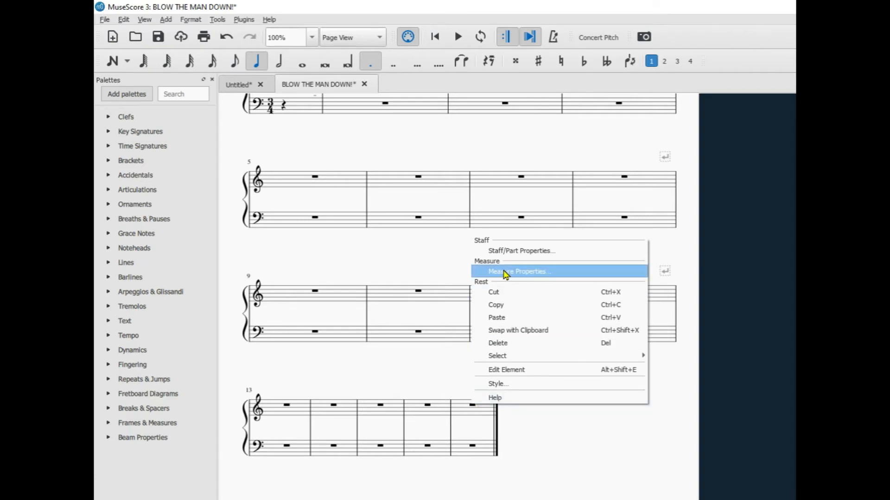
pyautogui.click(518, 271)
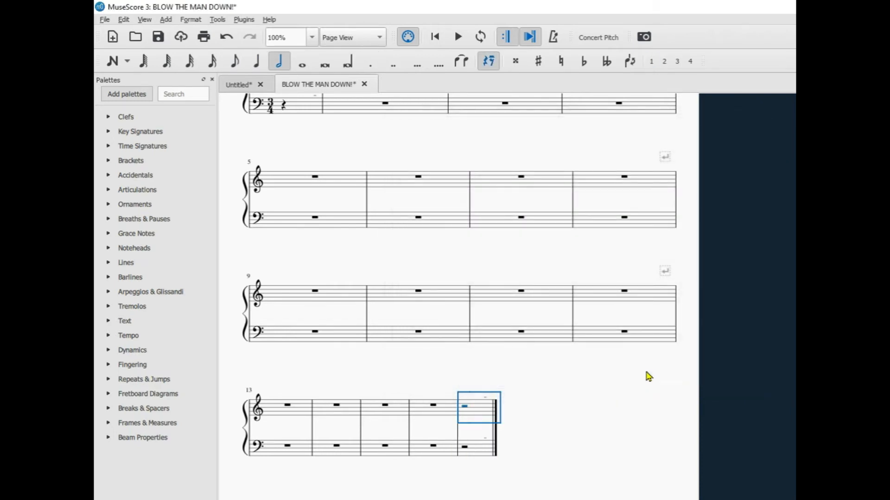
# Enter a half note in the shortened final measure and return to the first system.
pyautogui.click(113, 61)
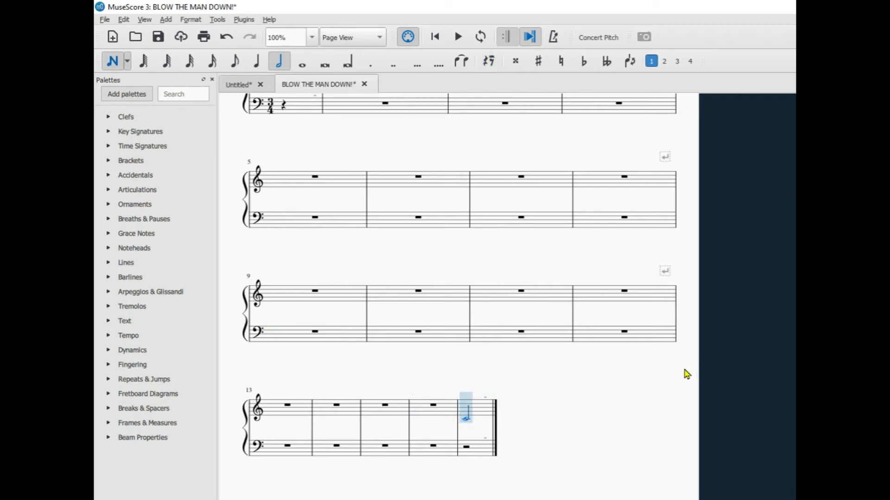
pyautogui.scroll(3)
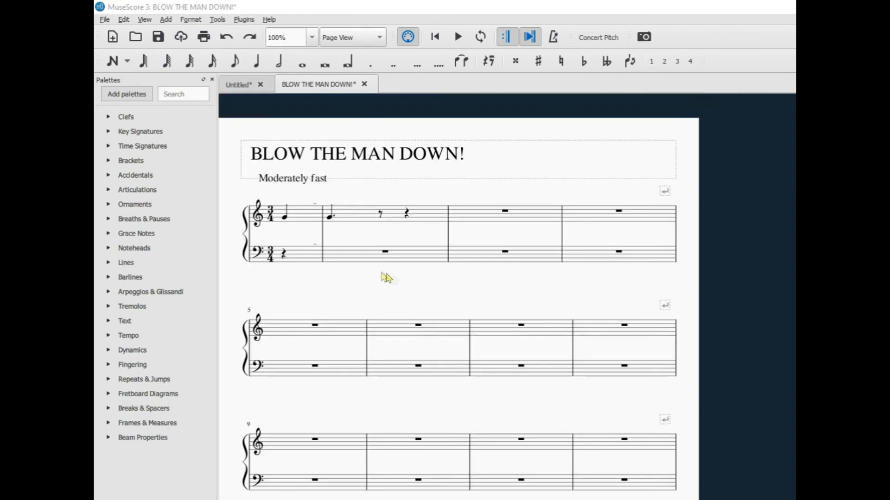
pyautogui.moveTo(307, 217)
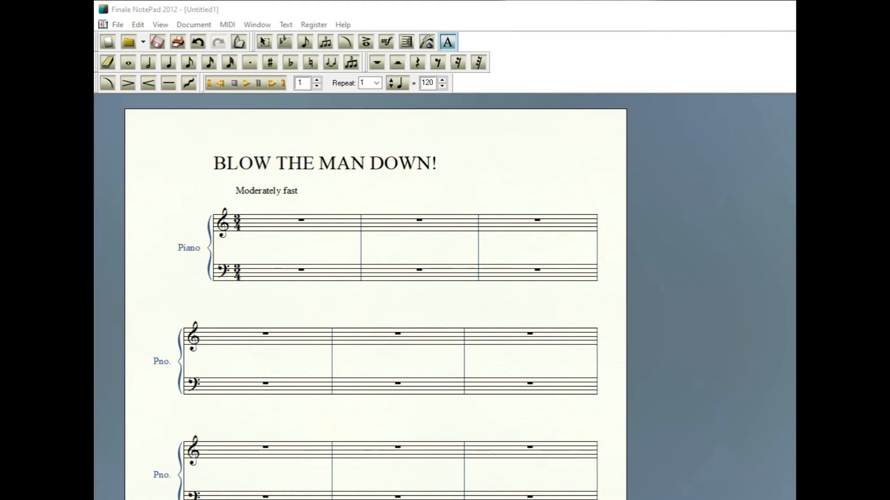
pyautogui.moveTo(751, 270)
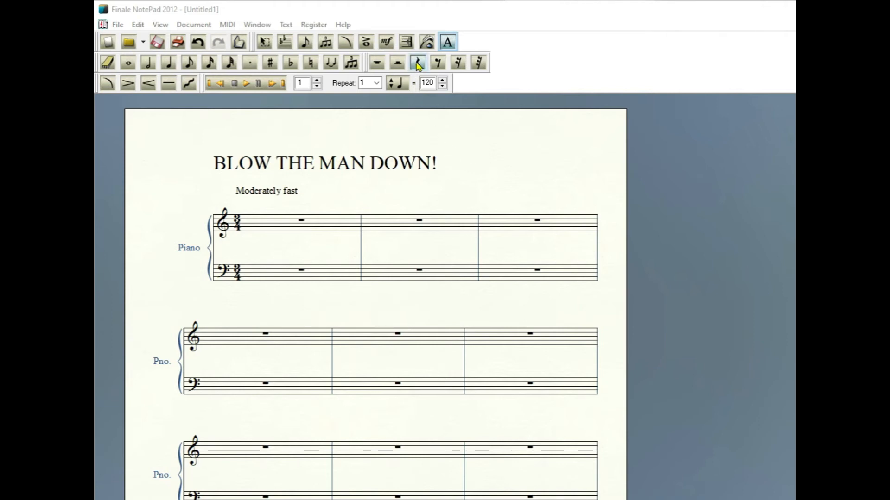
# Enter two quarter rests then a quarter note in measure 1 with Simple Entry.
pyautogui.click(258, 222)
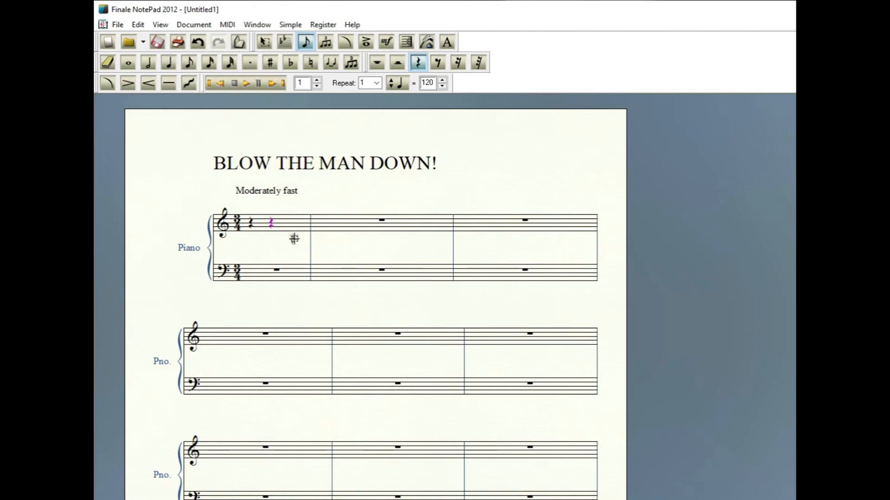
pyautogui.moveTo(295, 217)
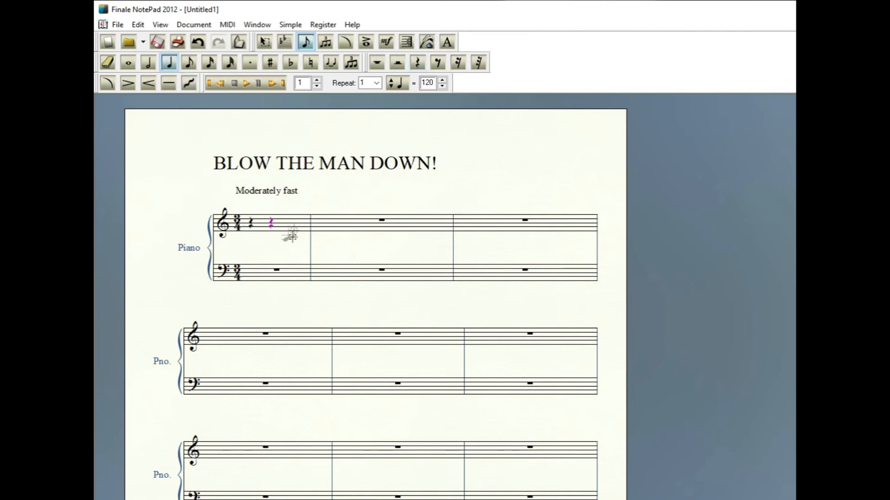
pyautogui.click(292, 225)
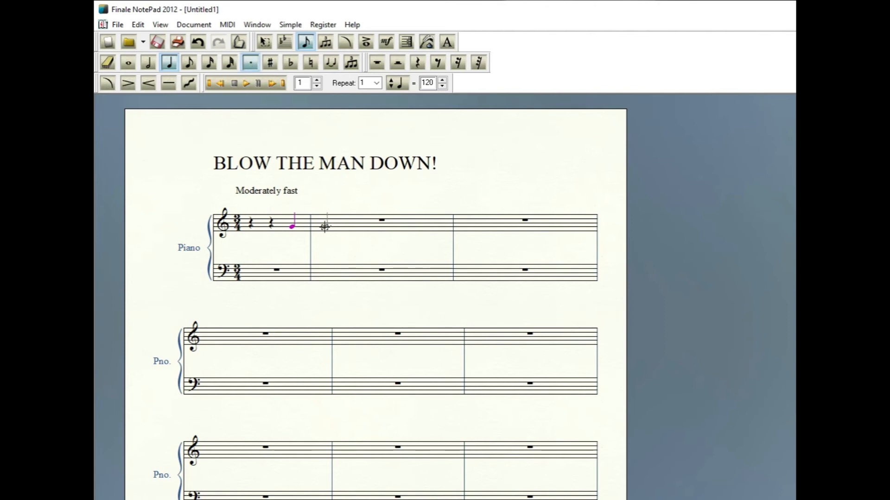
pyautogui.click(312, 225)
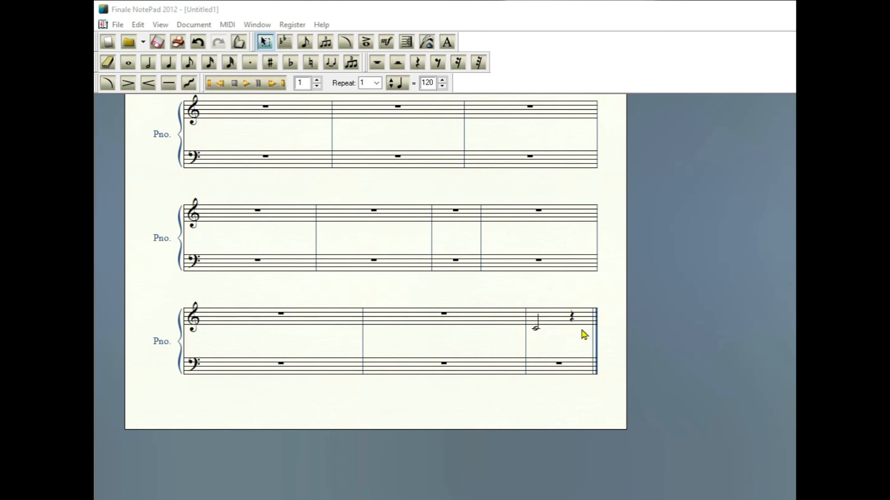
pyautogui.moveTo(536, 338)
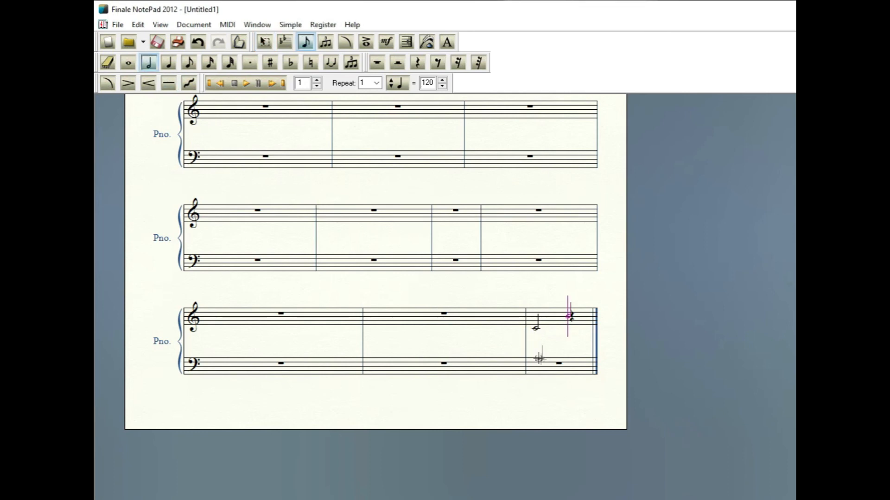
# Add a half-note chord to the bass's final measure and switch to rests for the closing quarter rest.
pyautogui.click(534, 363)
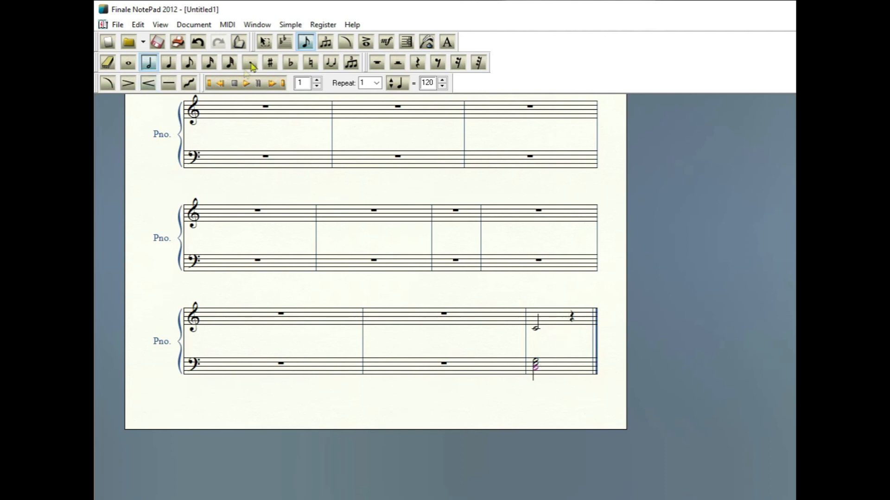
pyautogui.click(263, 42)
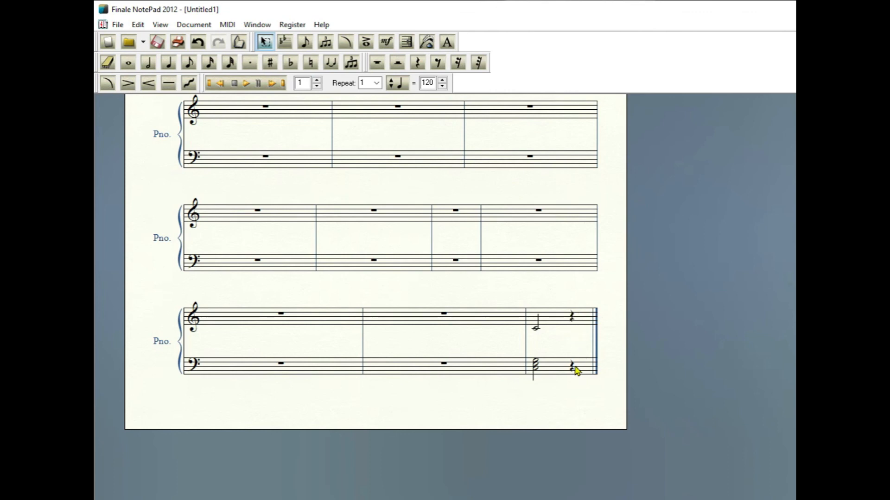
pyautogui.moveTo(573, 324)
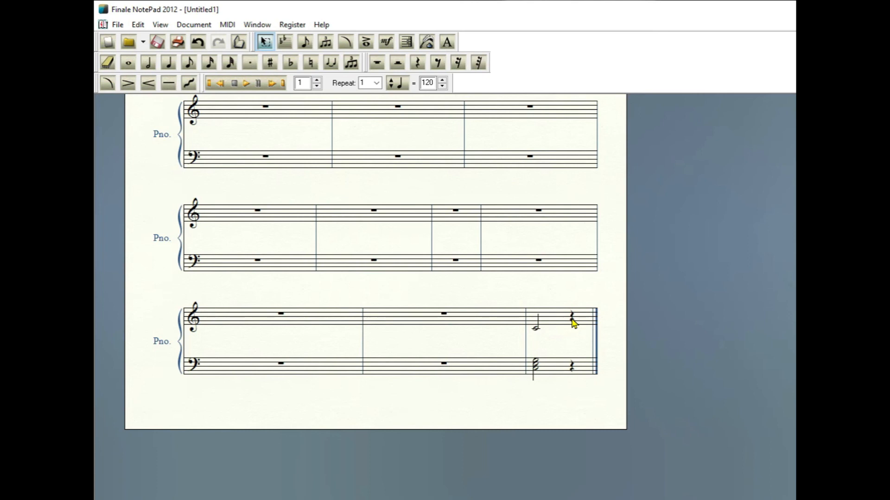
pyautogui.moveTo(559, 321)
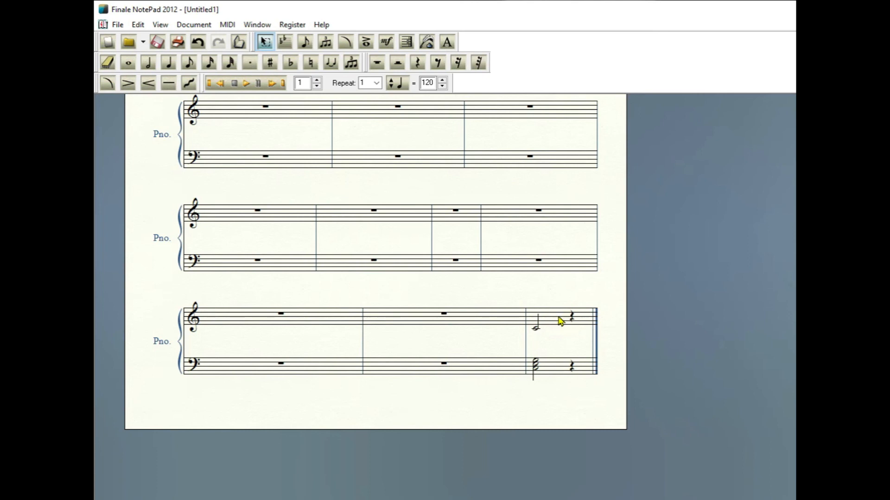